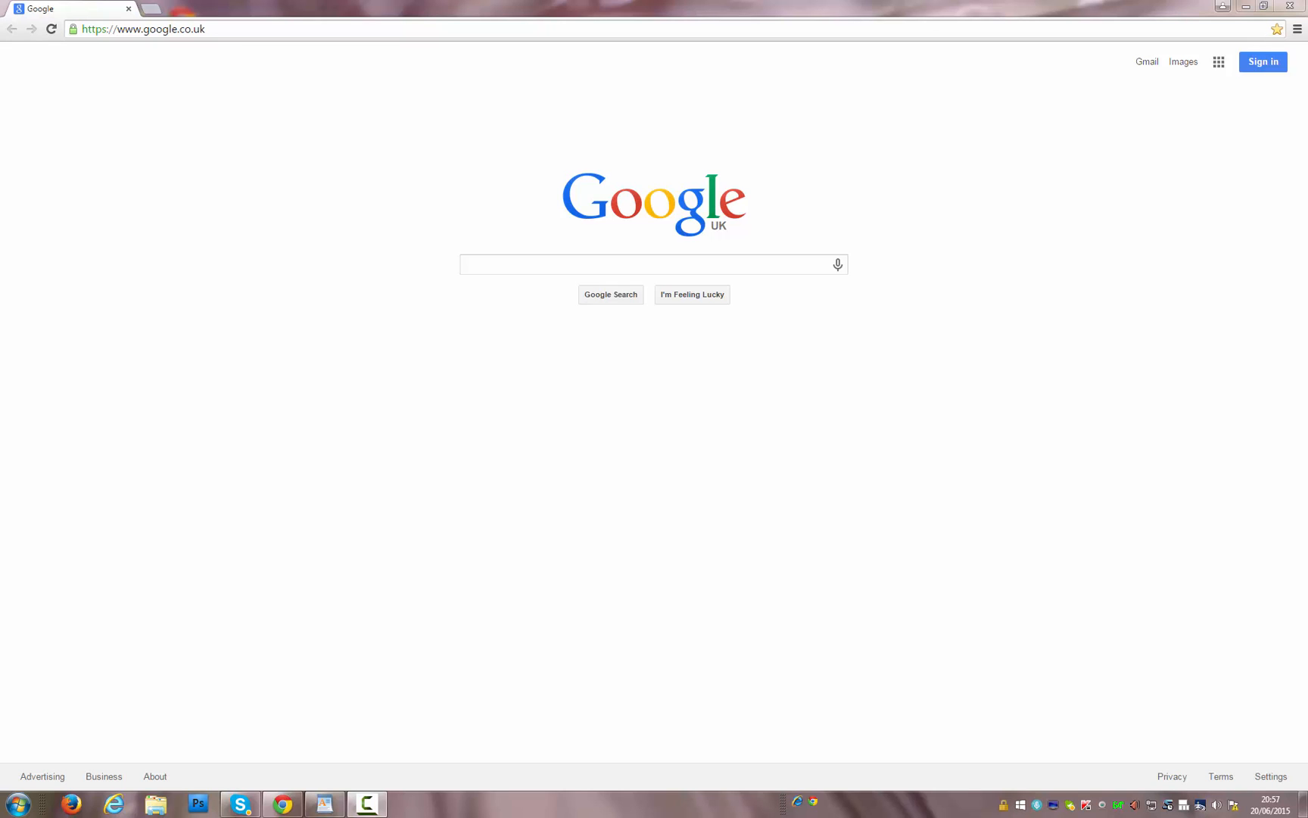
pyautogui.moveTo(474, 385)
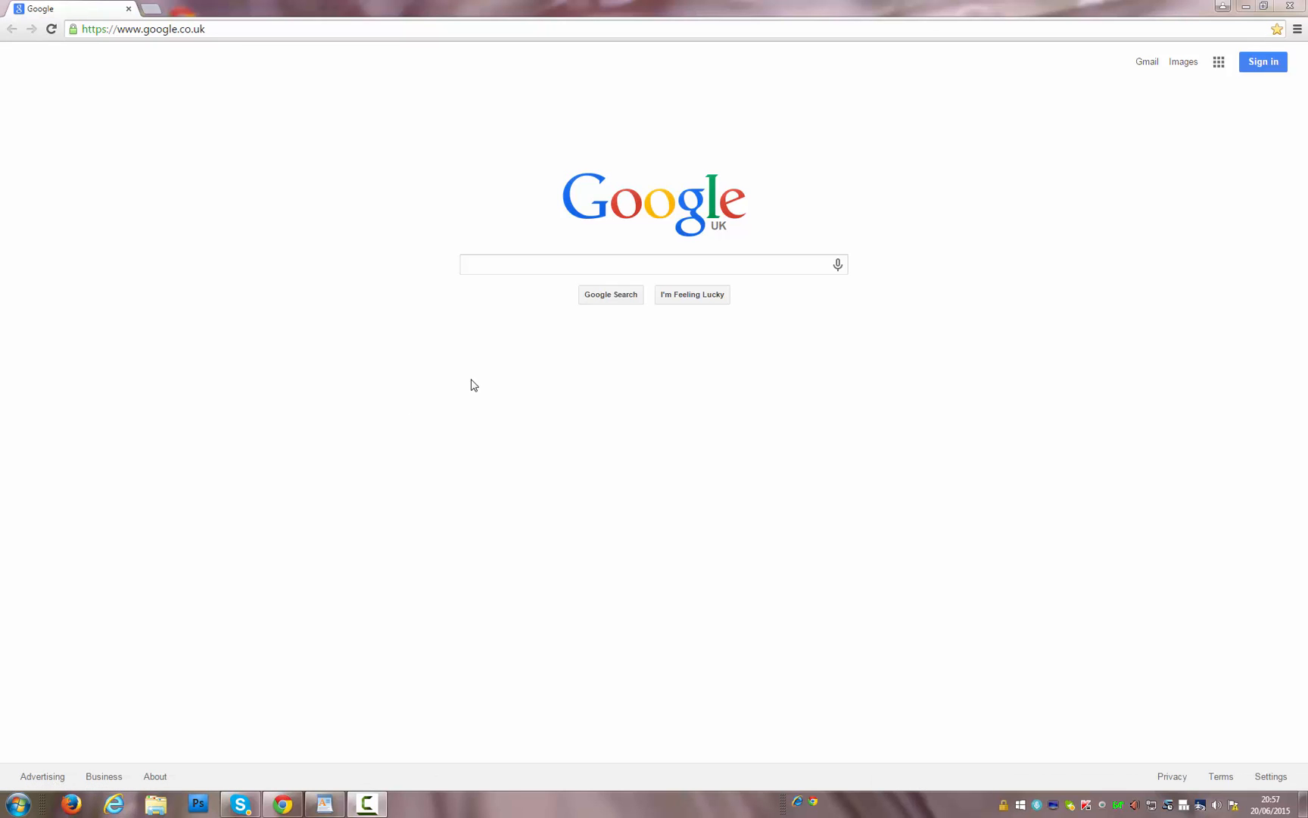
# - Search Google for 'Points of view' and open the 'BBC One - Points of View' result
pyautogui.click(653, 264)
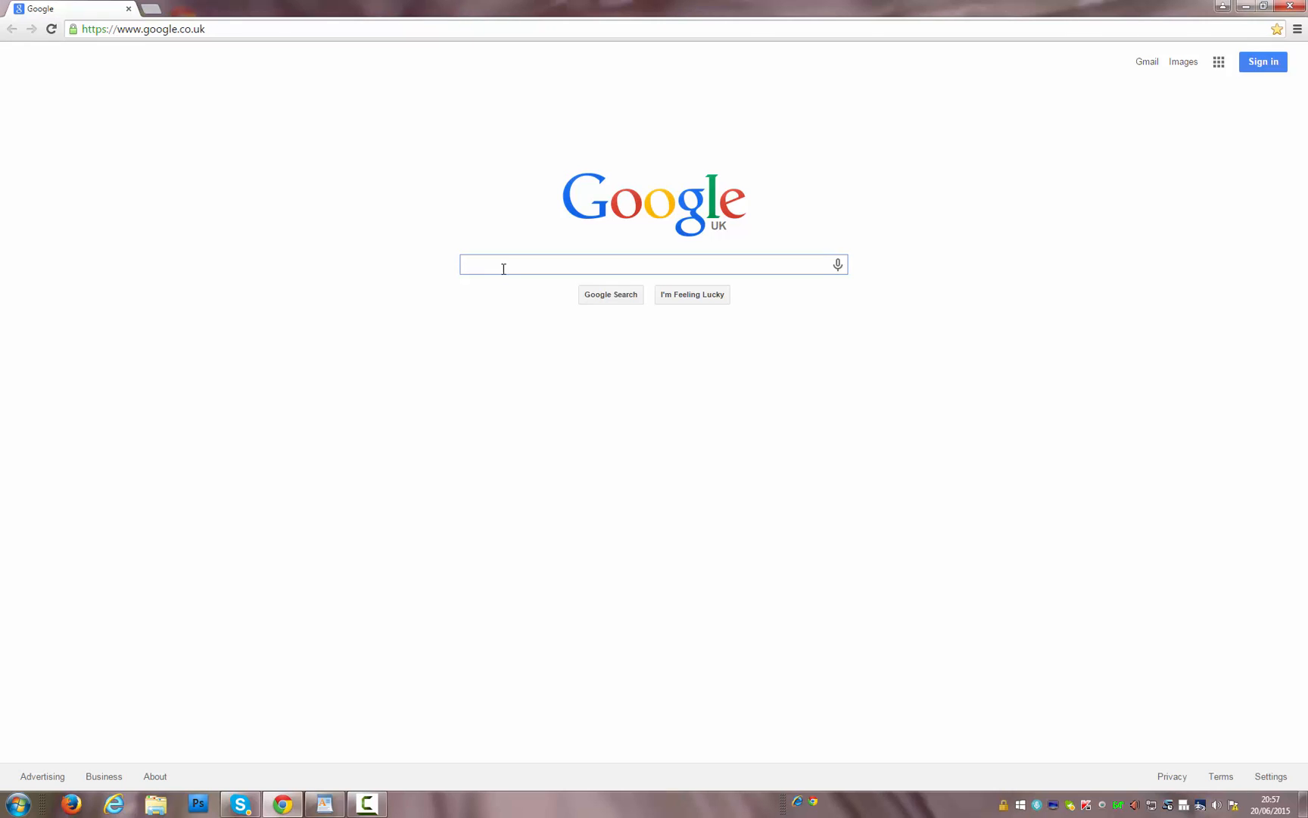
pyautogui.moveTo(537, 437)
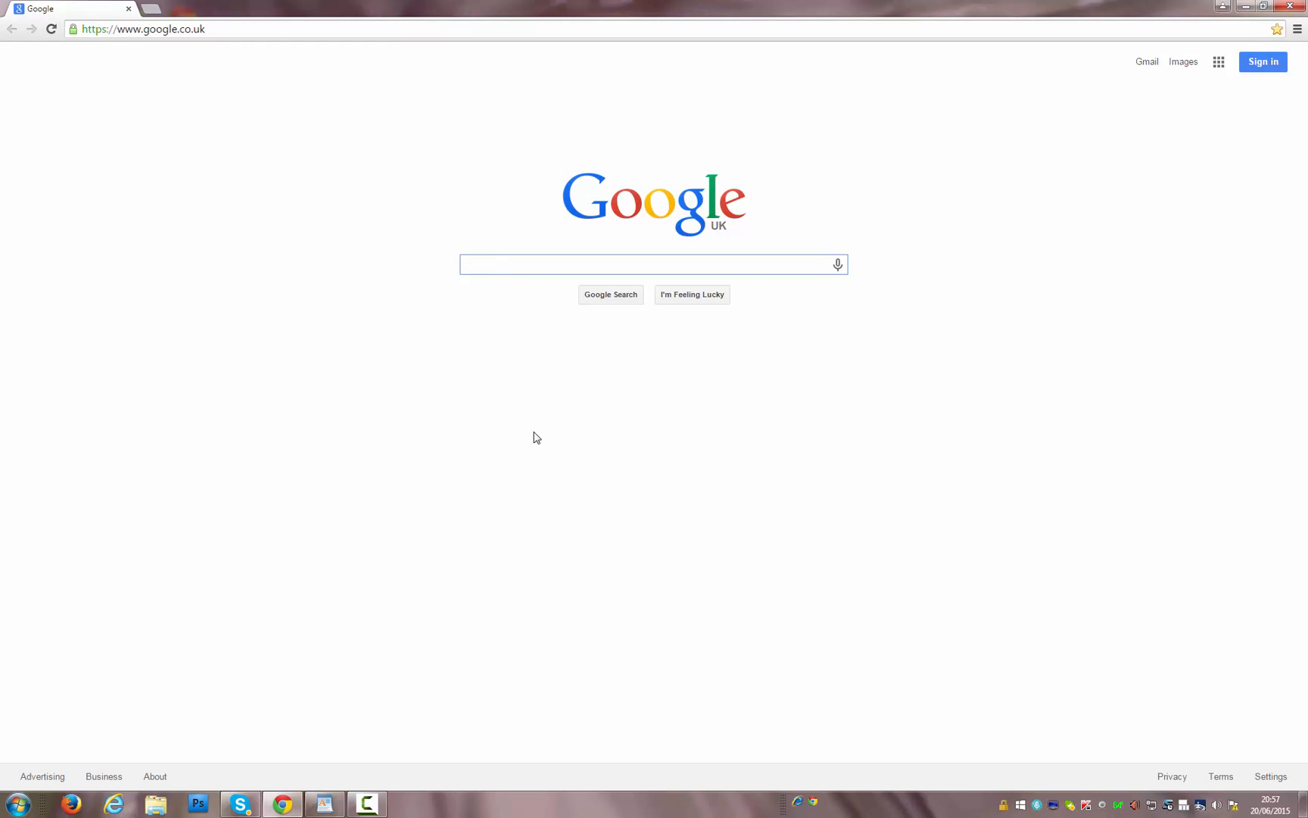
pyautogui.click(653, 264)
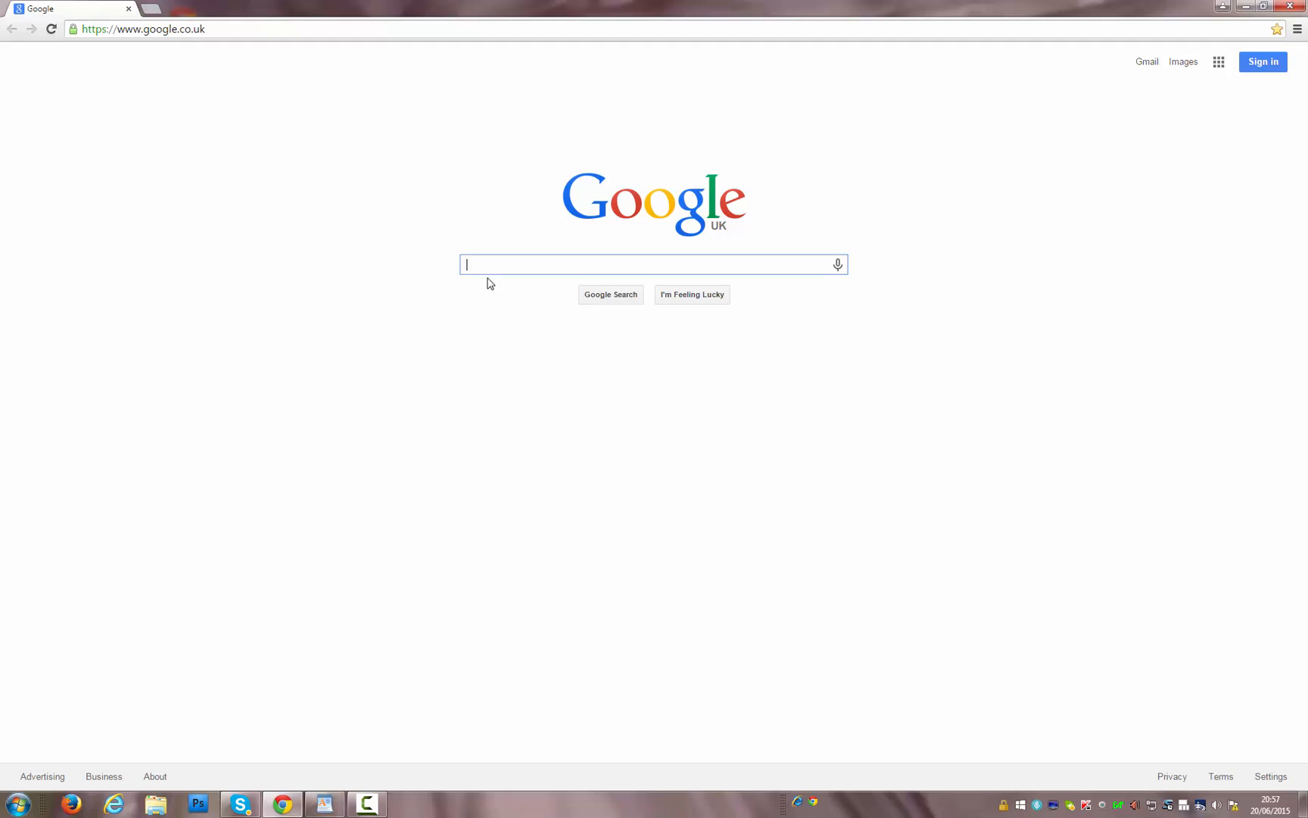
pyautogui.moveTo(620, 504)
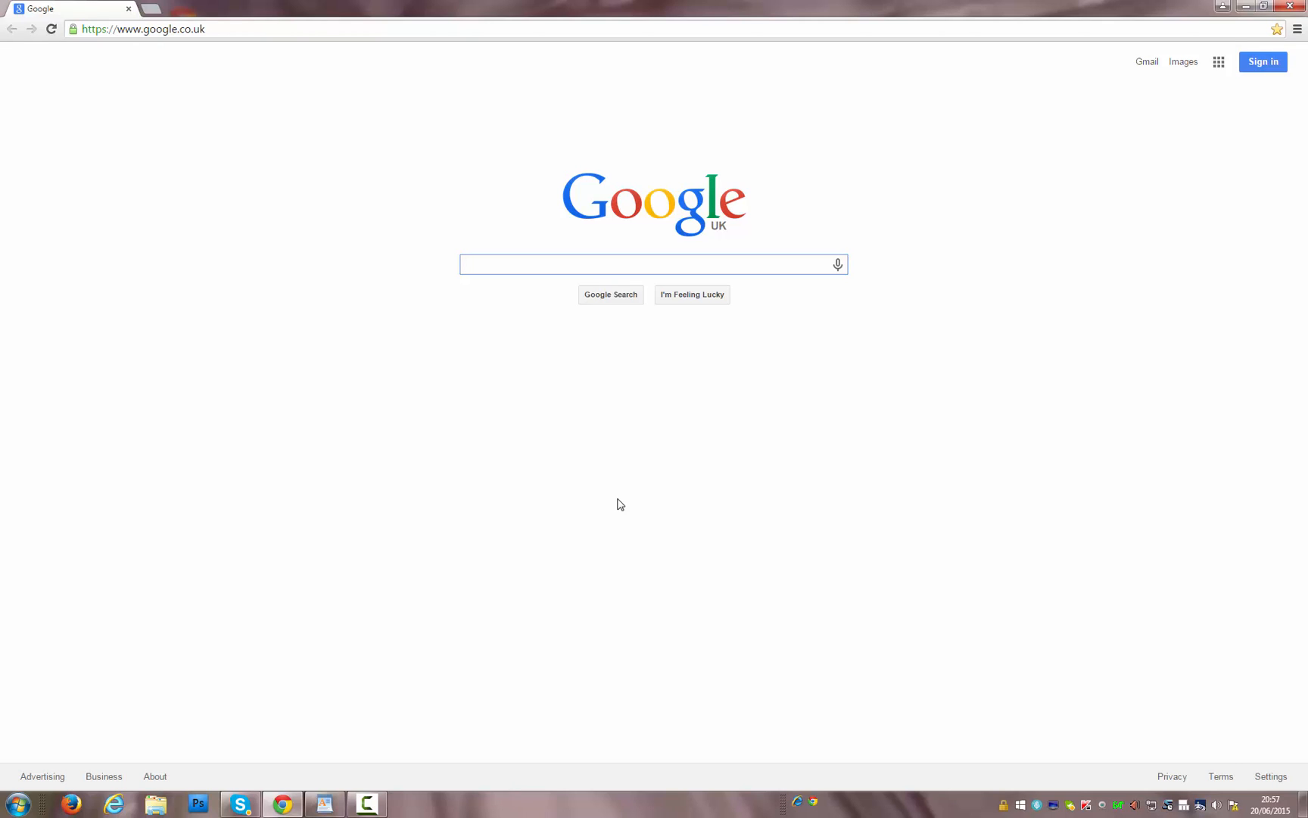
pyautogui.click(653, 265)
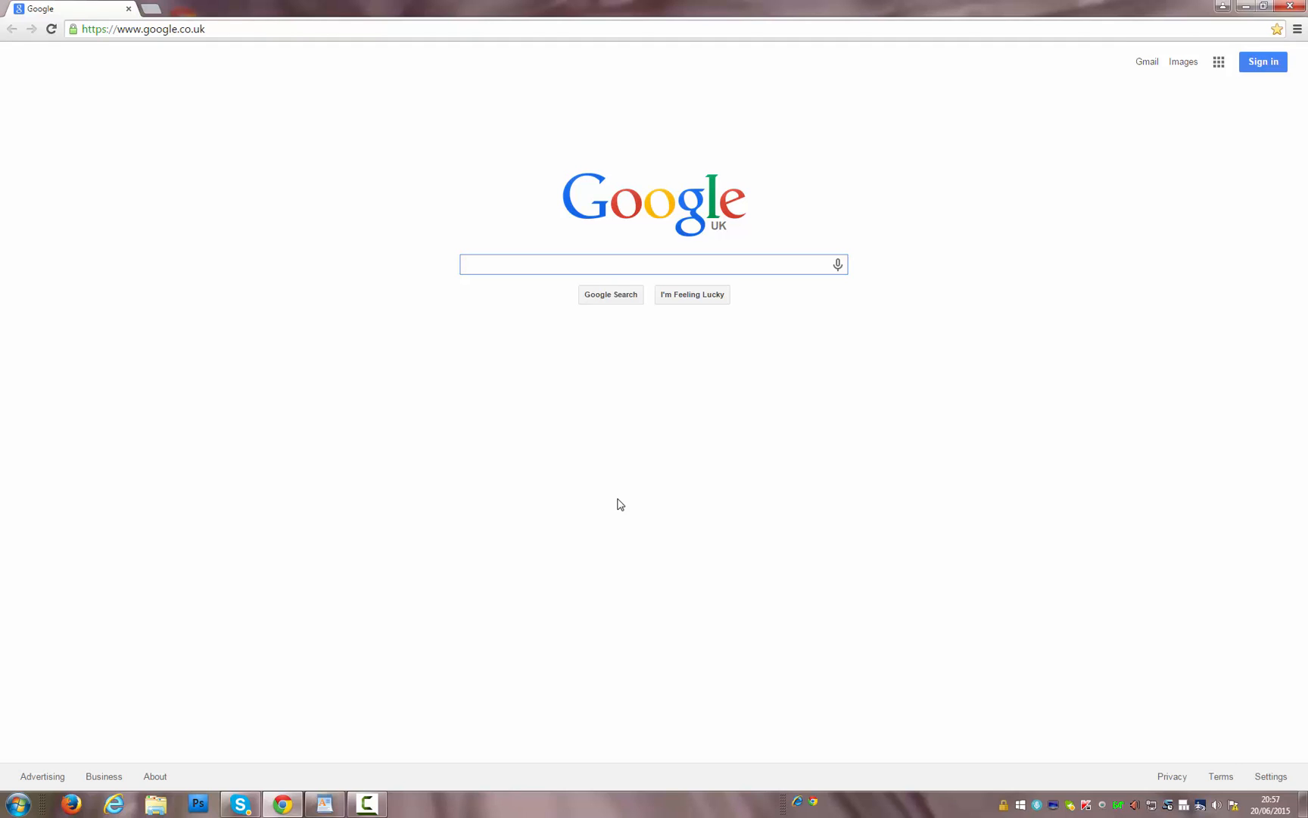
pyautogui.click(653, 264)
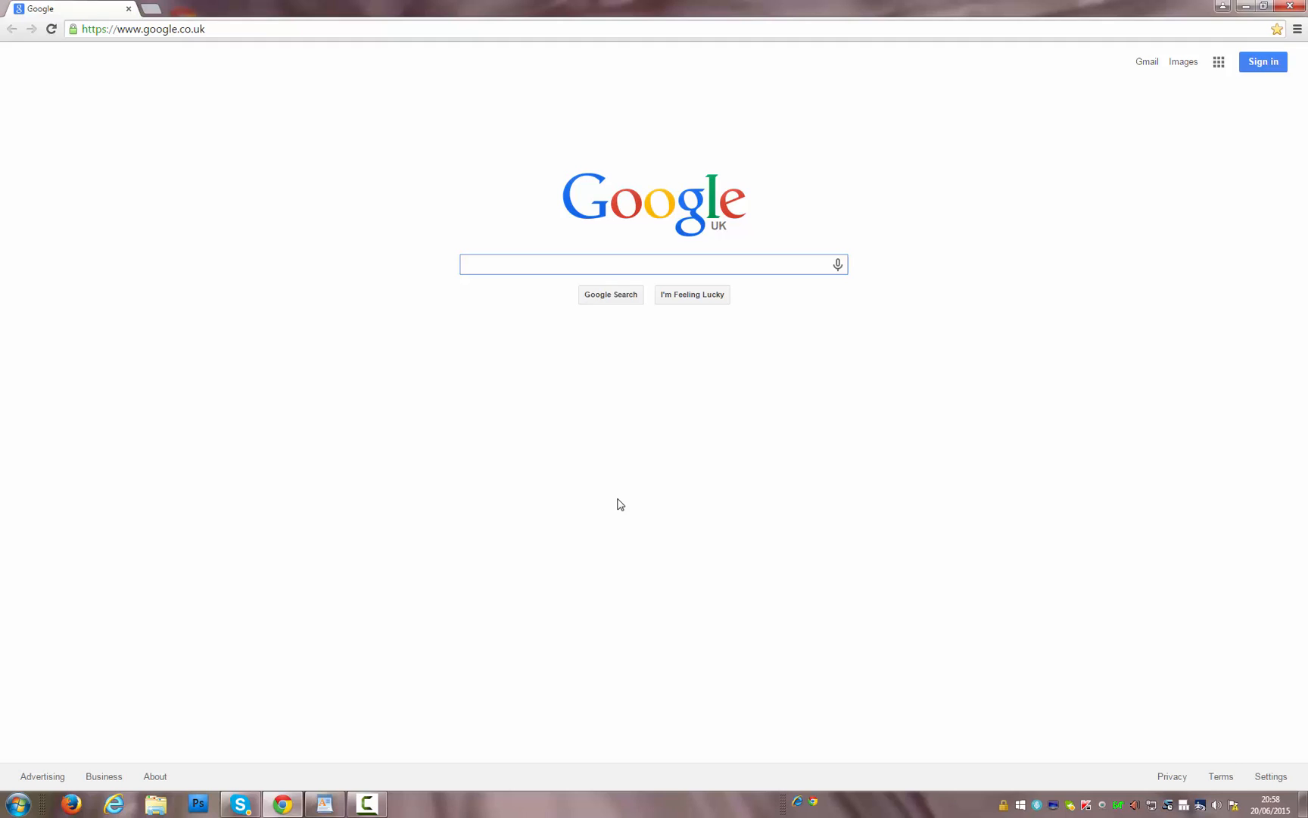
pyautogui.click(653, 264)
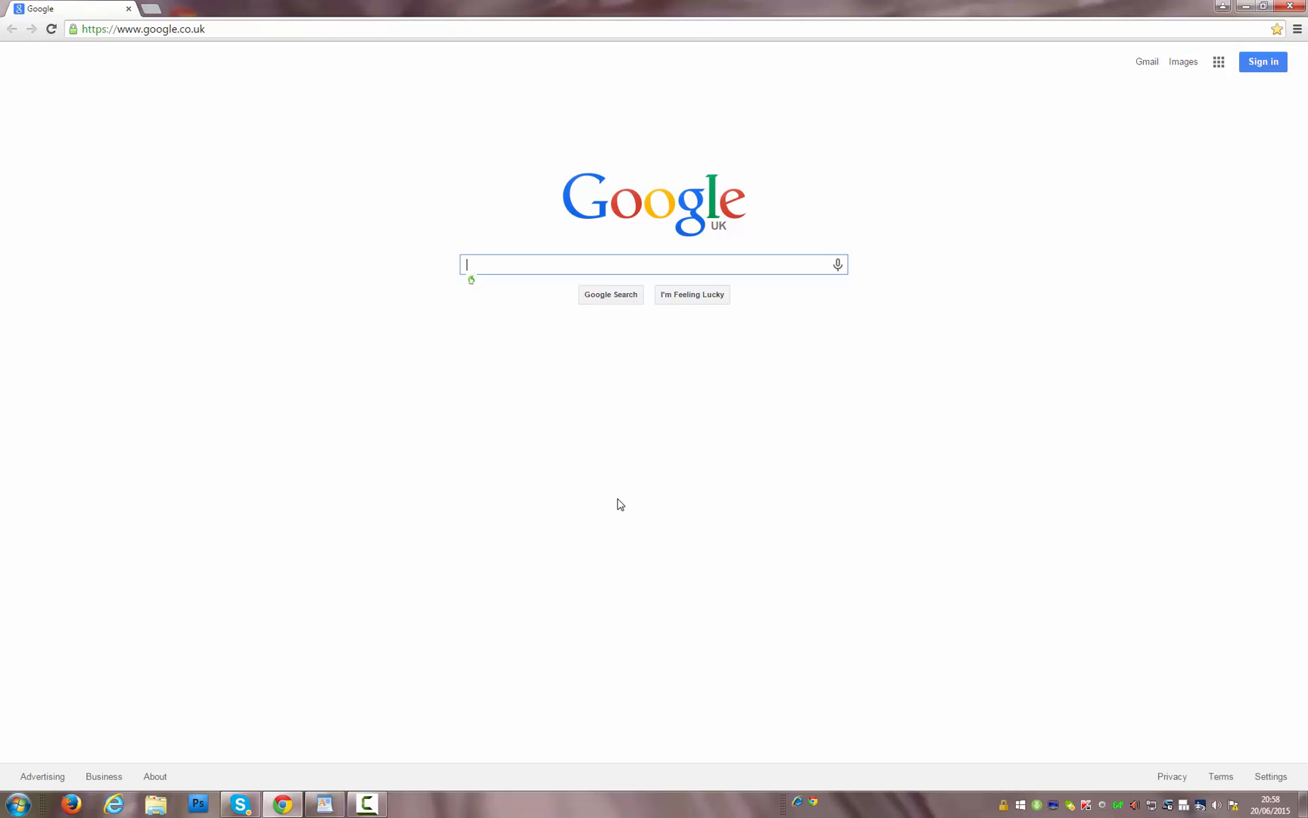
pyautogui.write('Points of view')
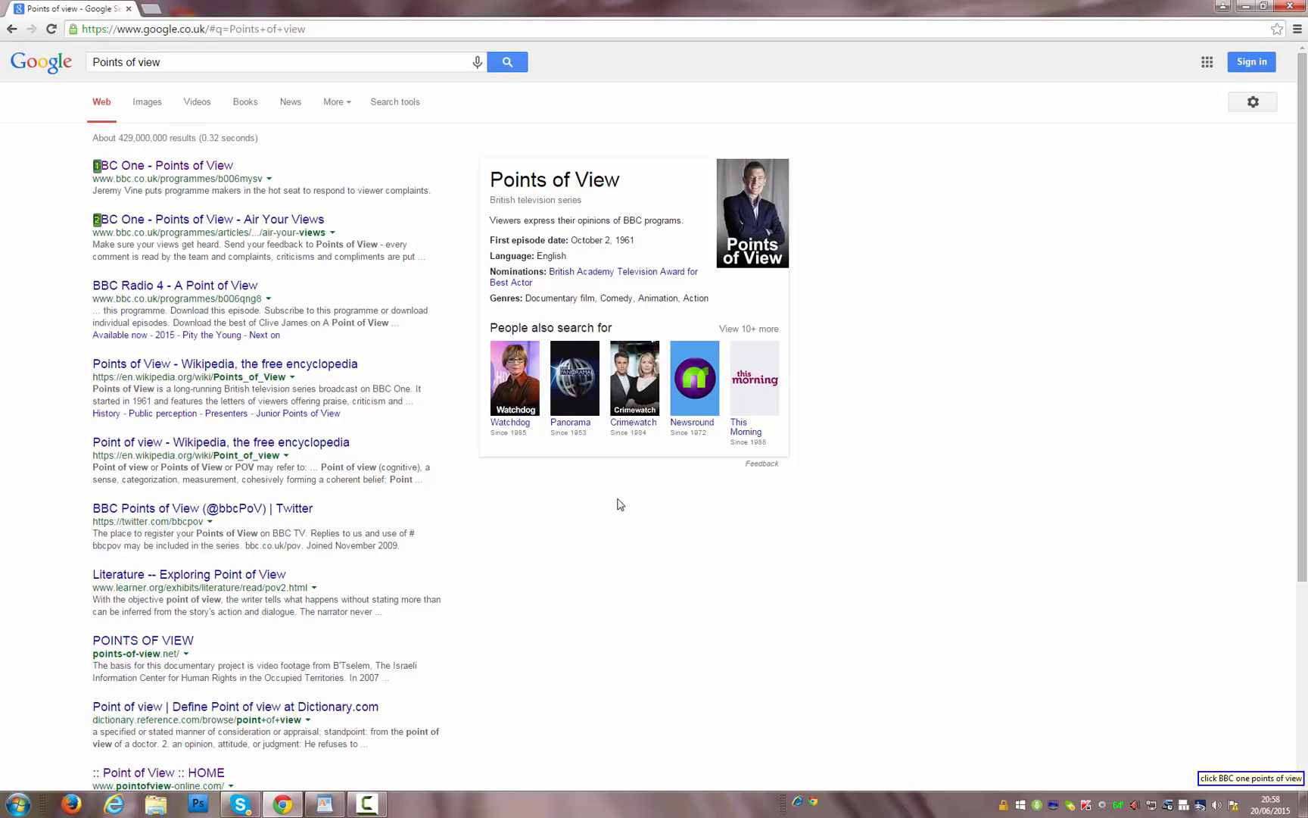
pyautogui.click(164, 165)
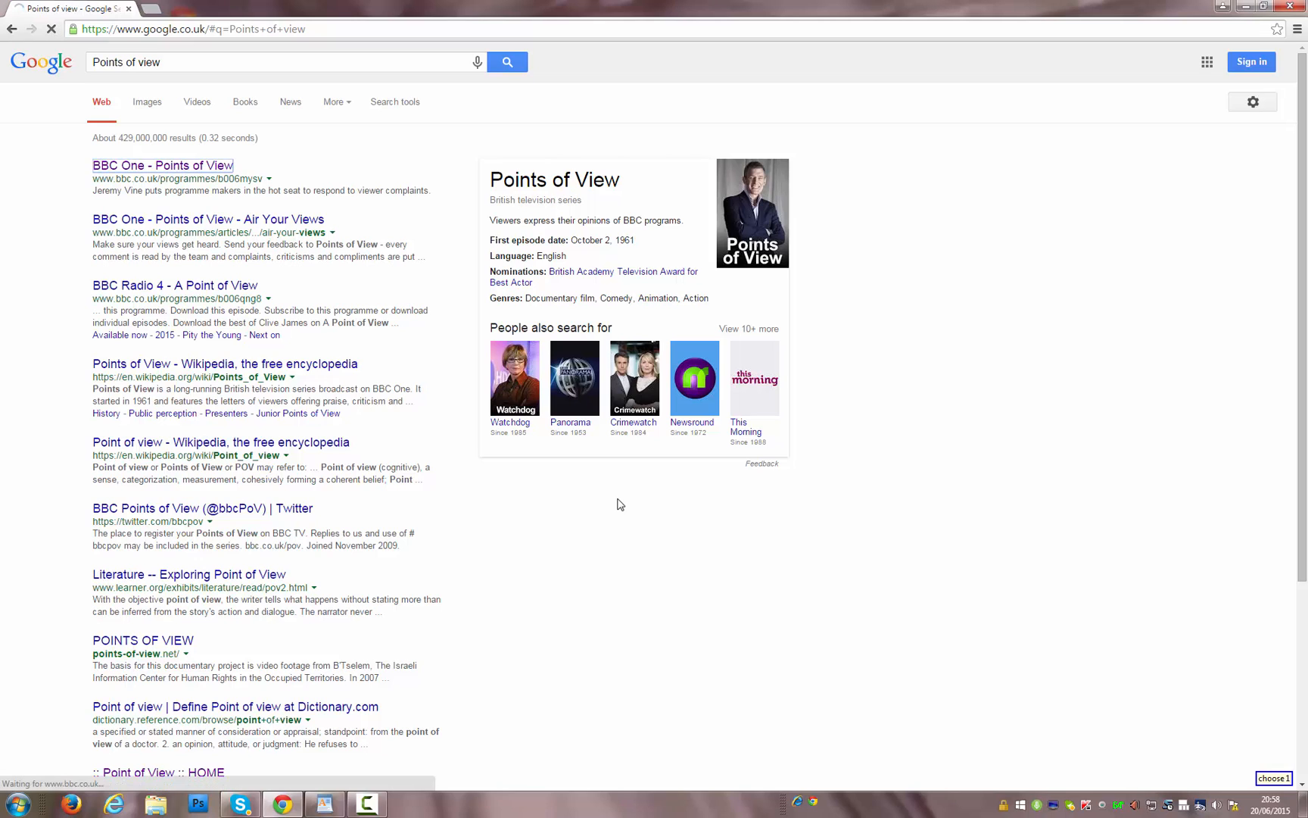
pyautogui.click(162, 164)
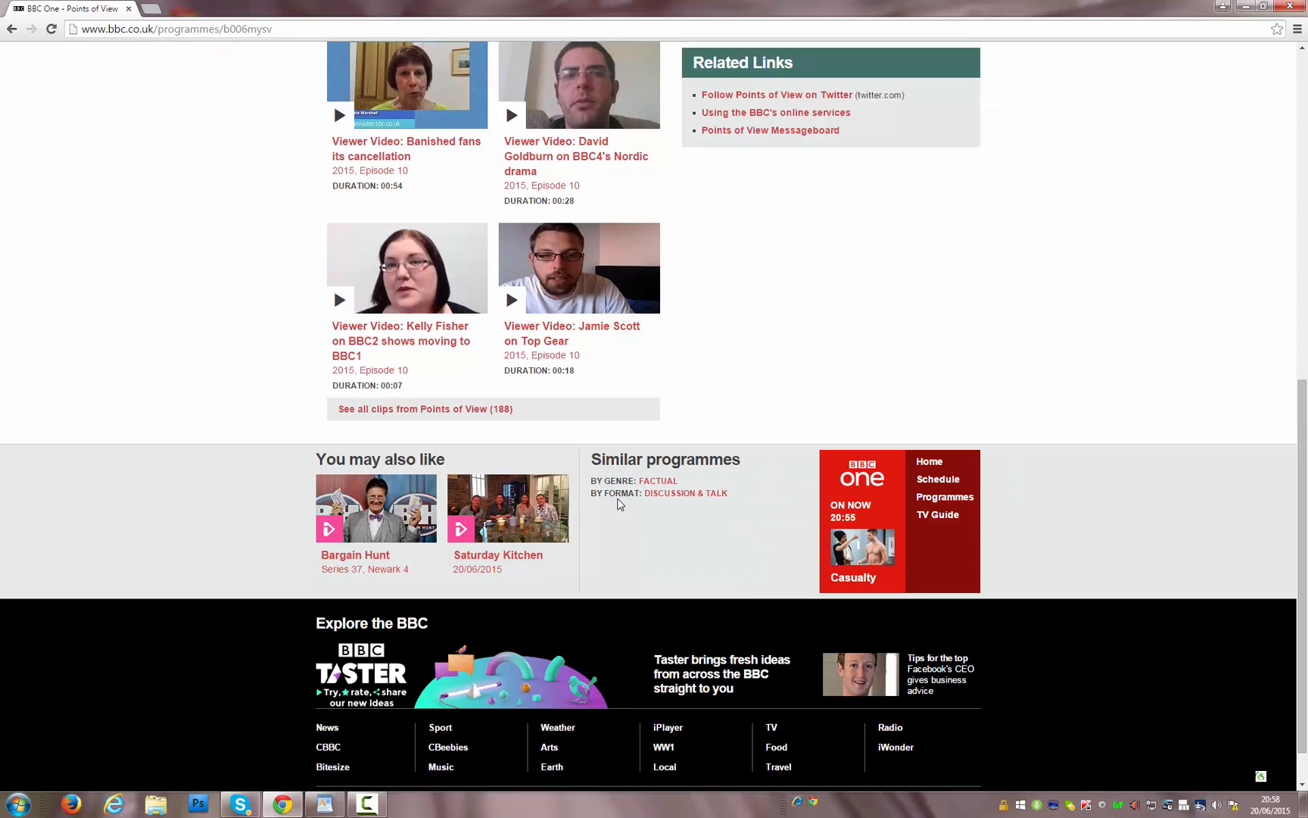
# - Go to the Points of View Messageboard's BBC Television programmes board, page 2
pyautogui.click(770, 131)
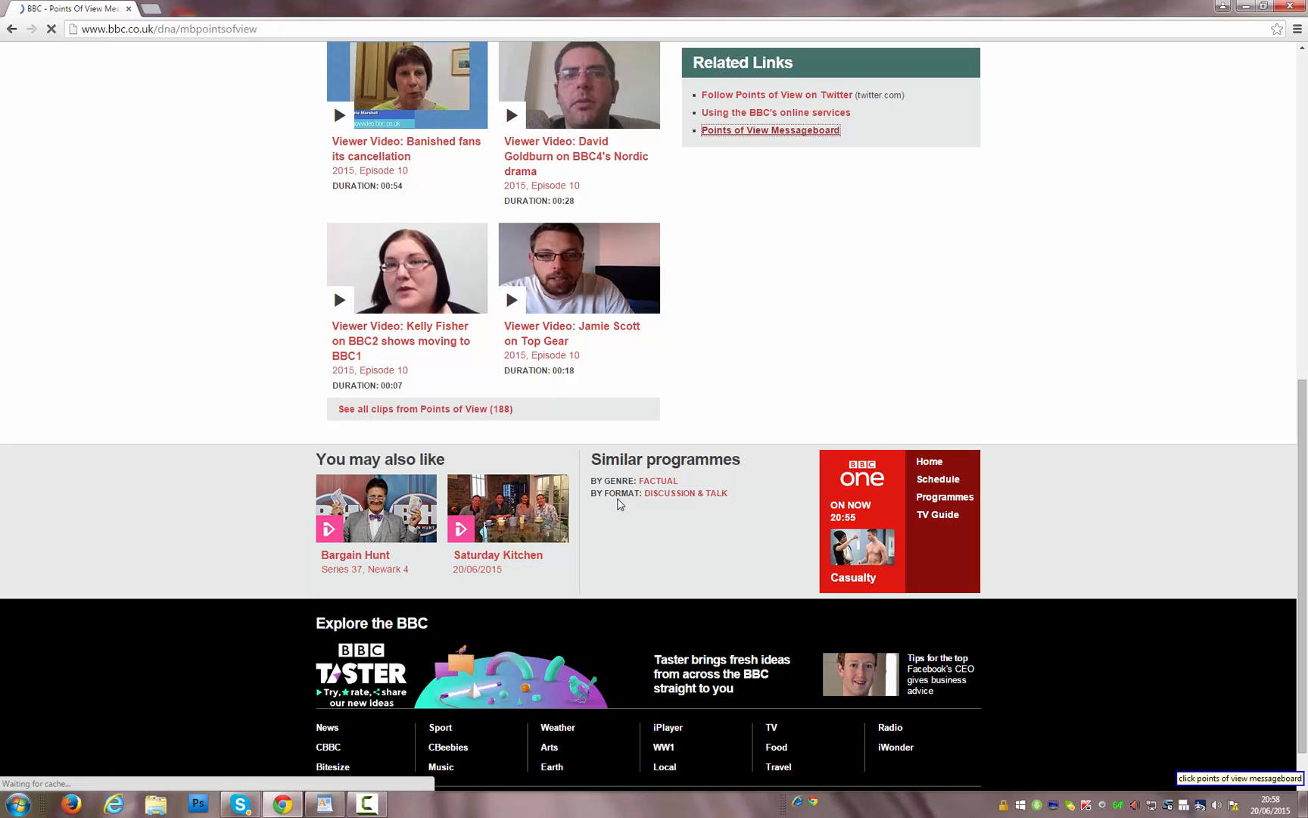
pyautogui.click(769, 130)
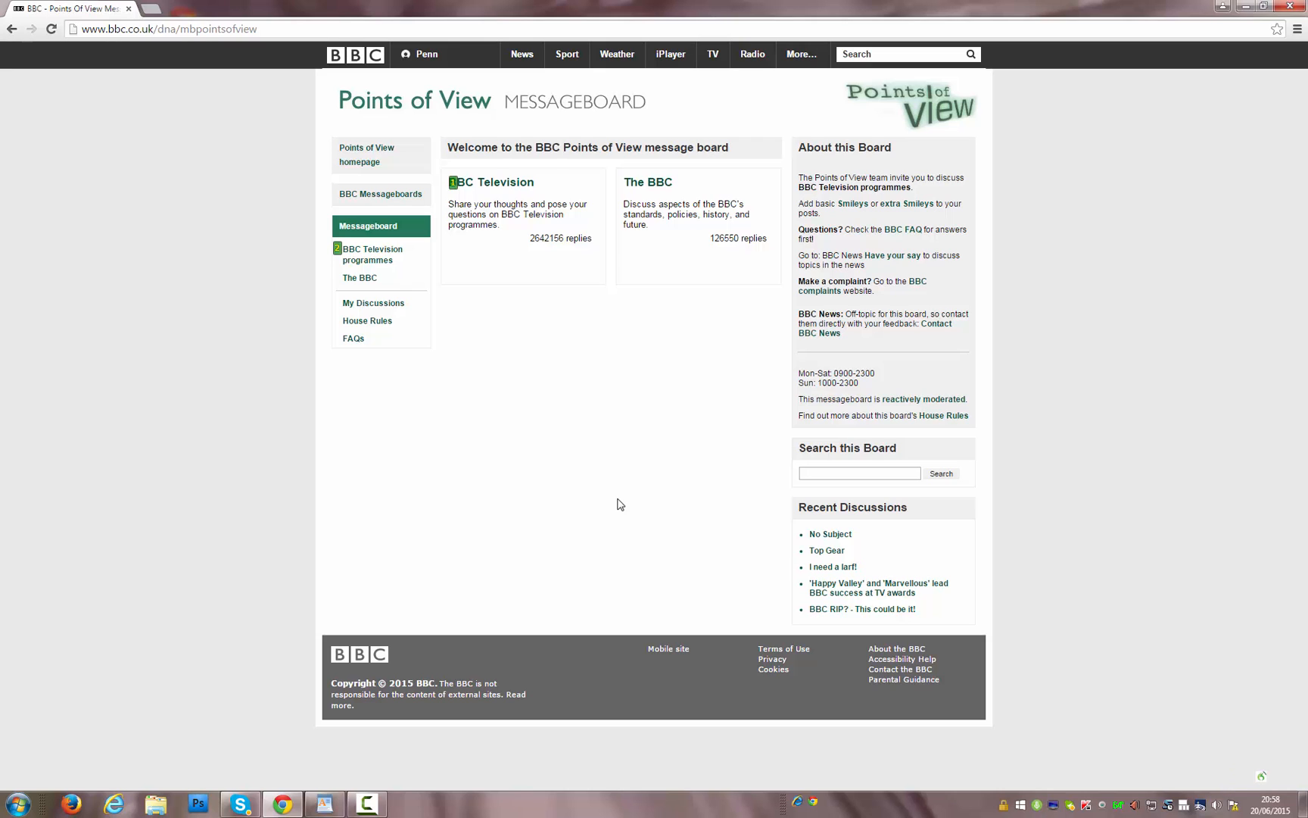
pyautogui.click(371, 254)
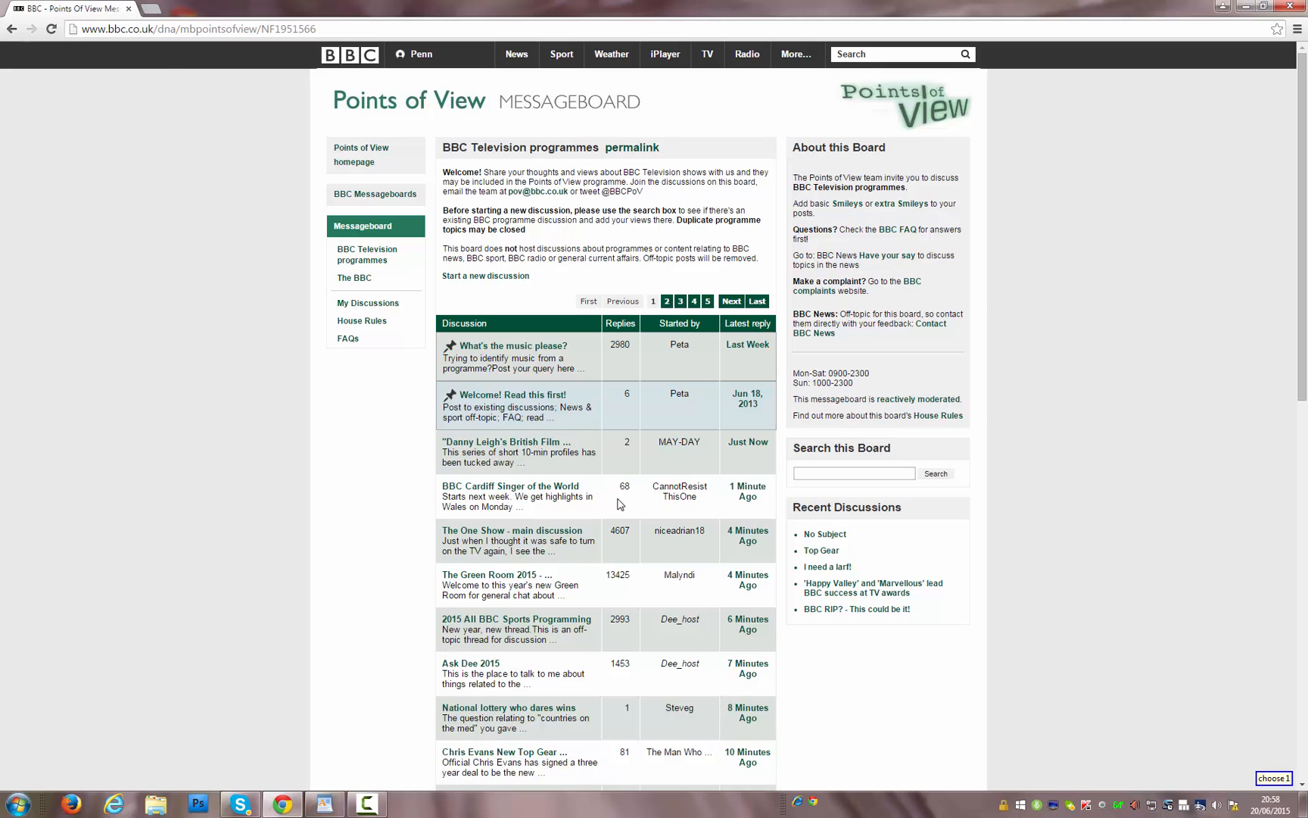
pyautogui.scroll(-3)
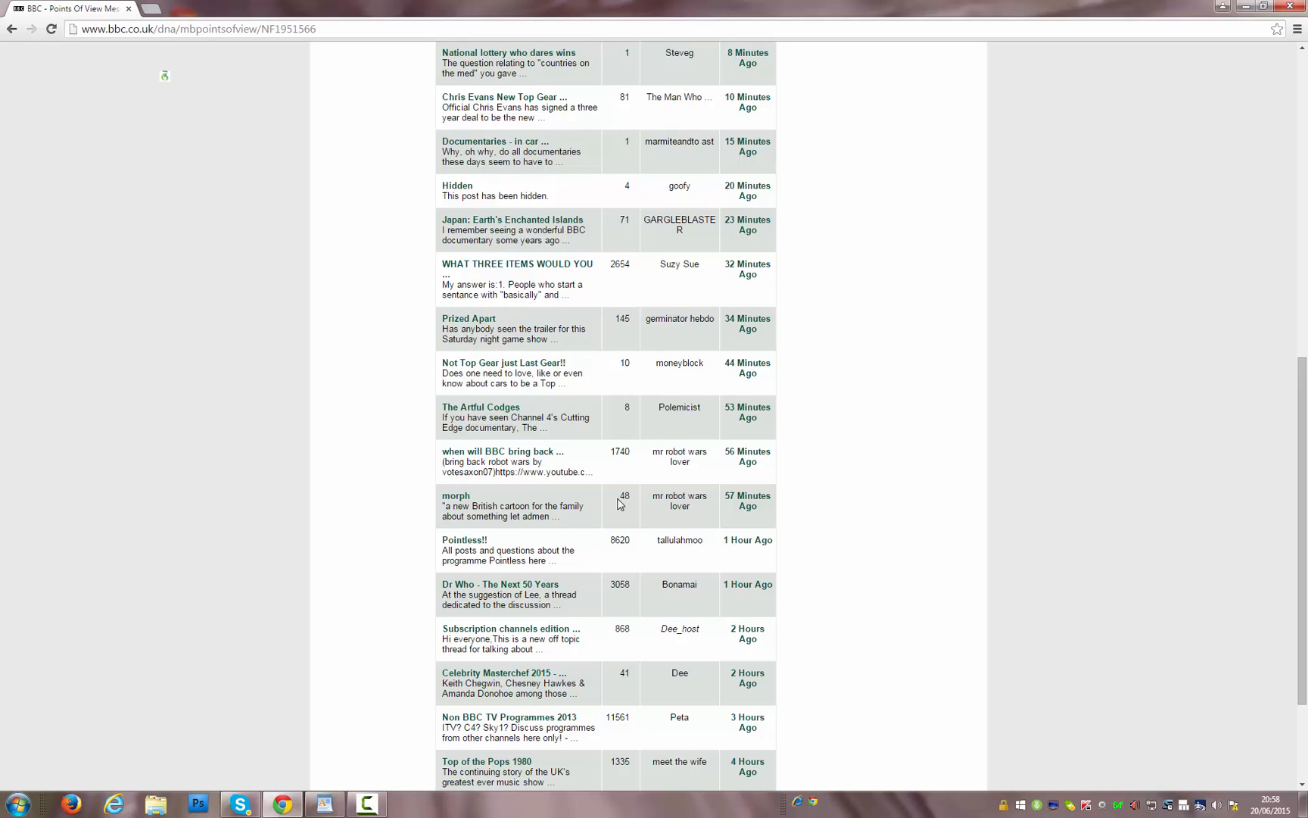
pyautogui.scroll(-3)
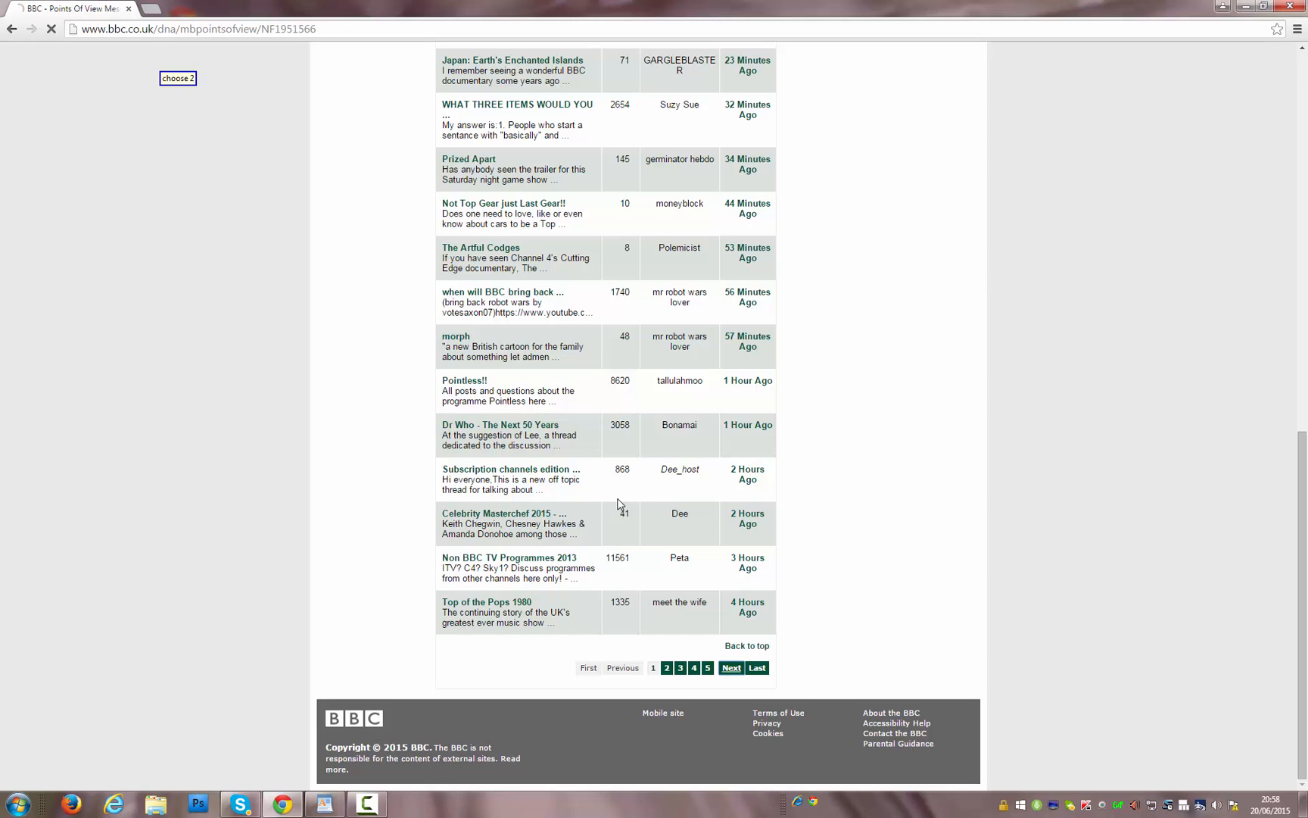
pyautogui.click(622, 667)
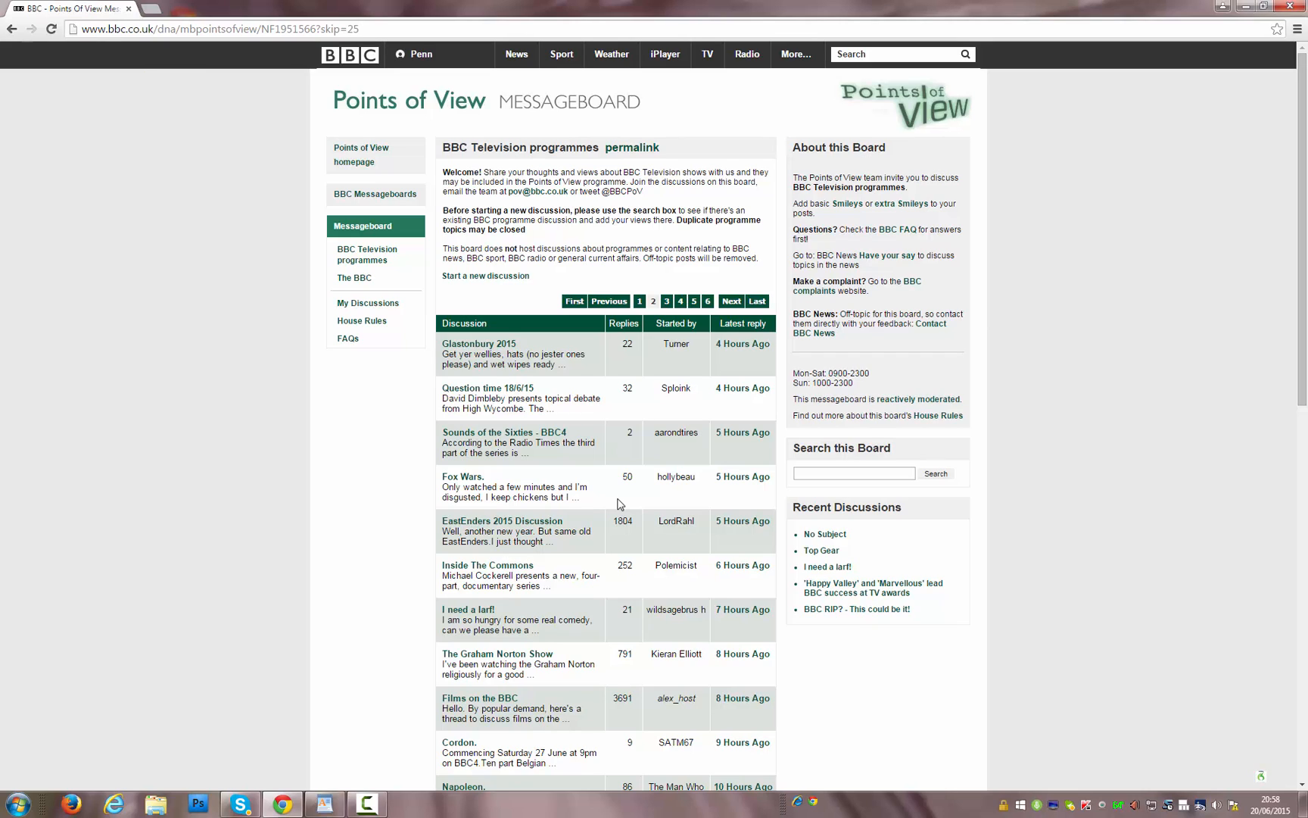
# - Open 'EastEnders 2015 Discussion' and start a reply to Maxibaby's message 50
pyautogui.click(502, 521)
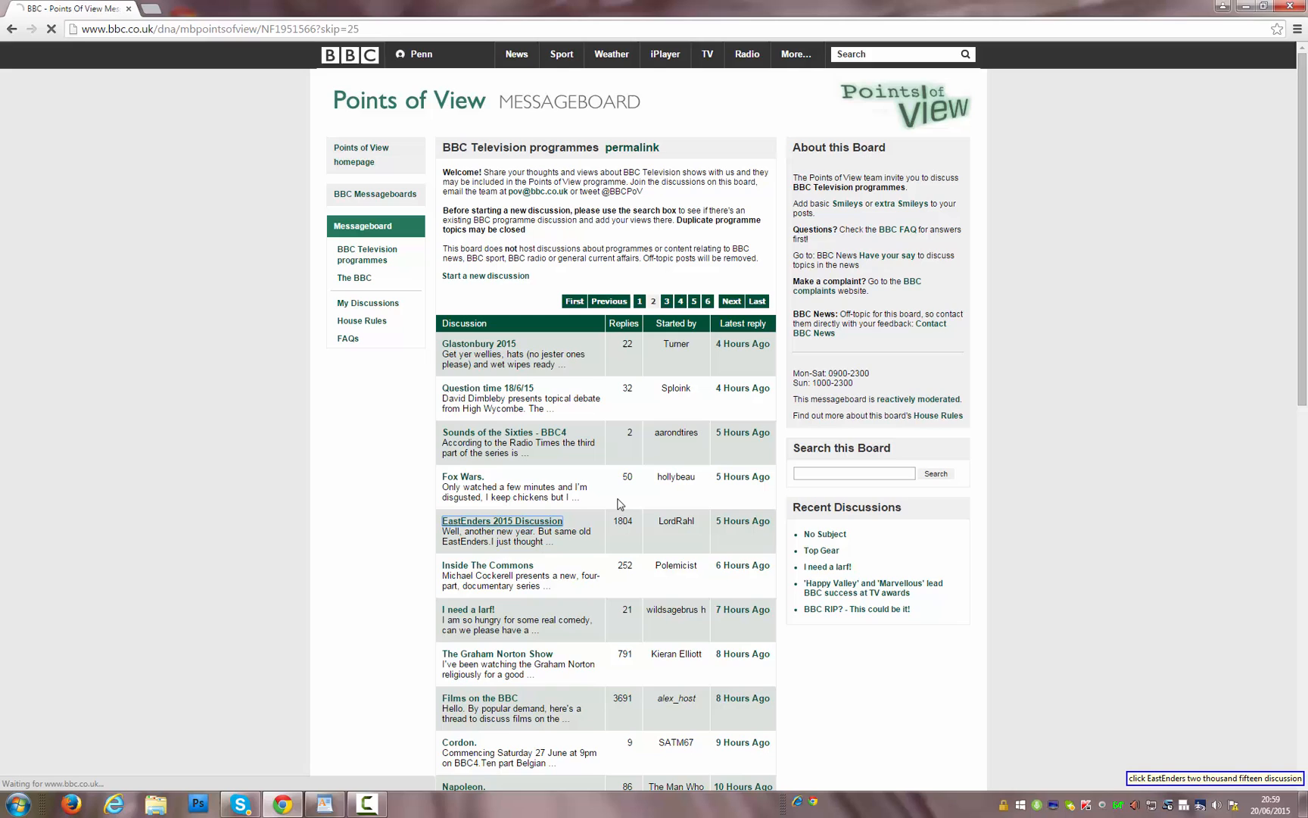
pyautogui.click(501, 520)
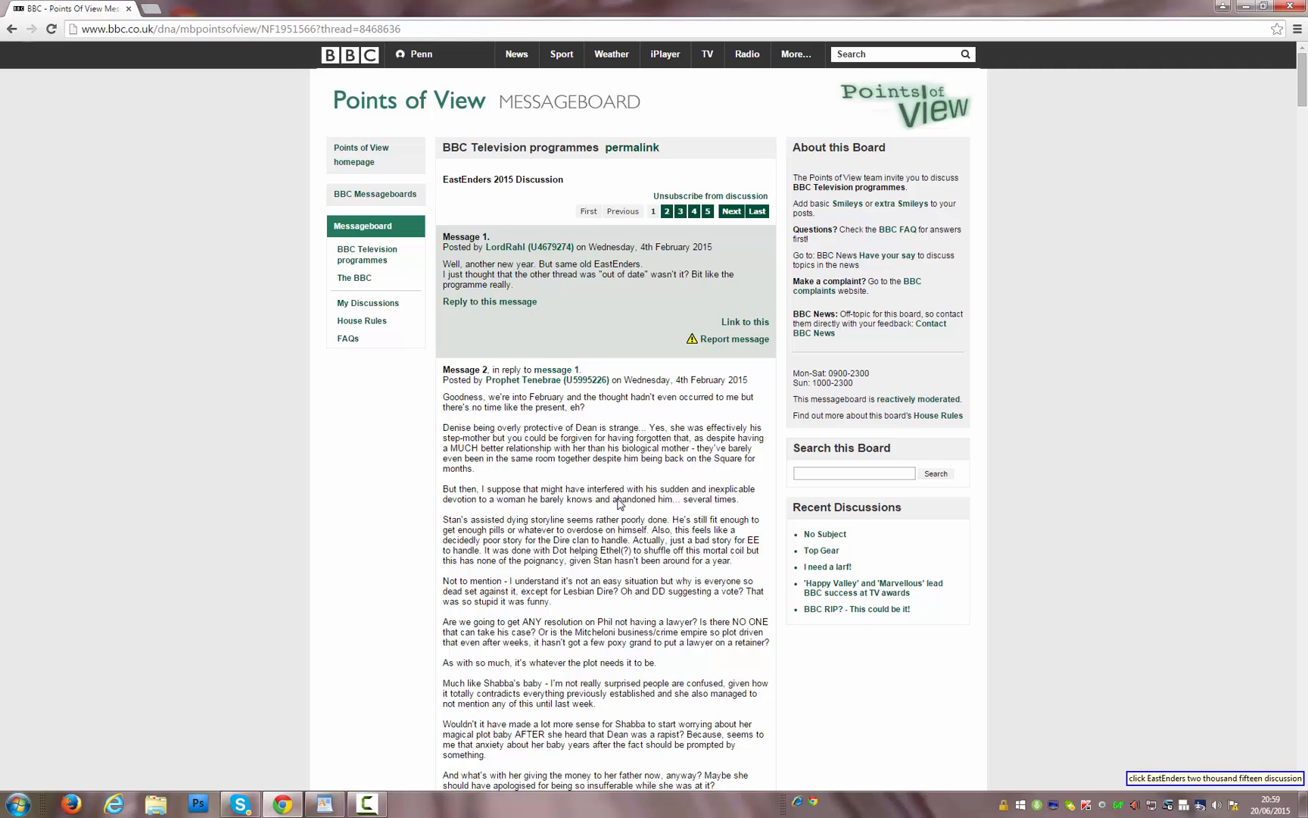
pyautogui.scroll(-3)
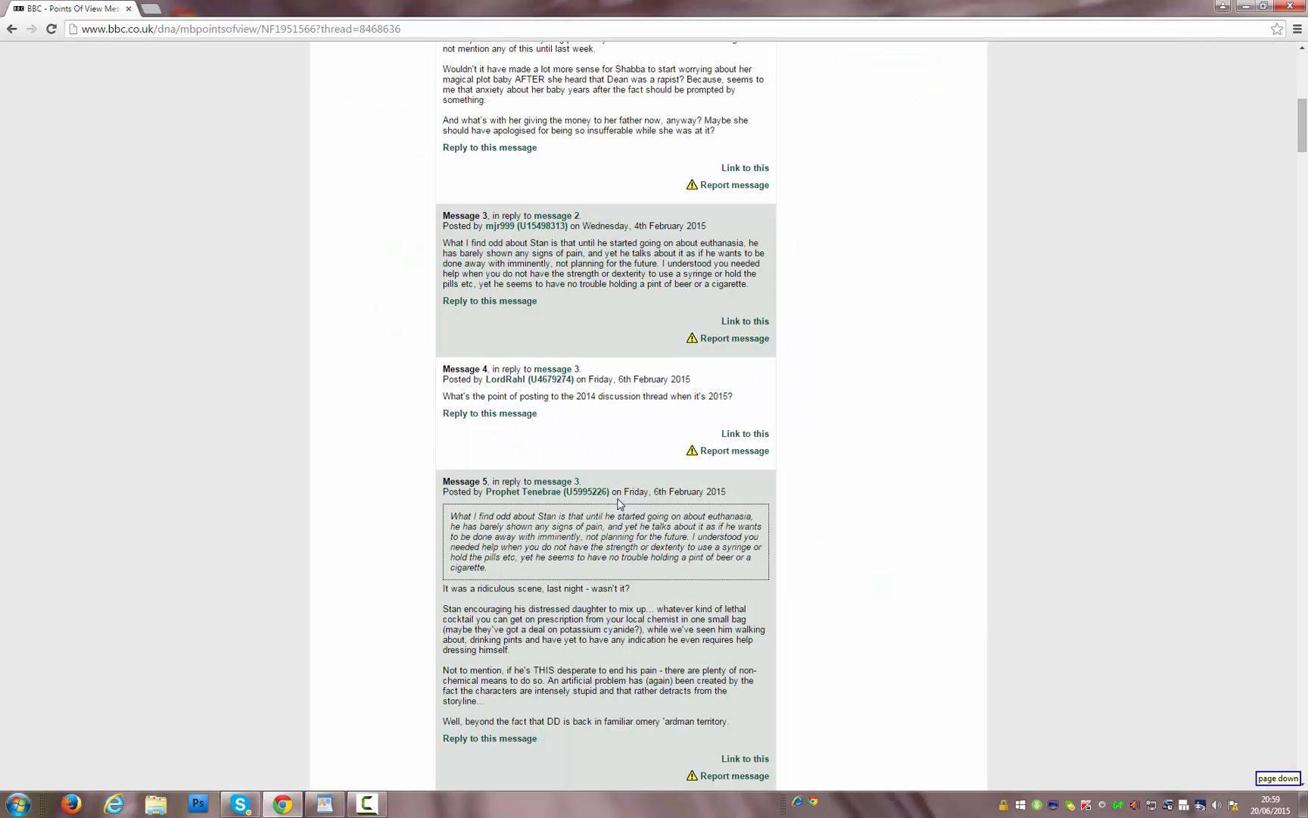
pyautogui.scroll(-3)
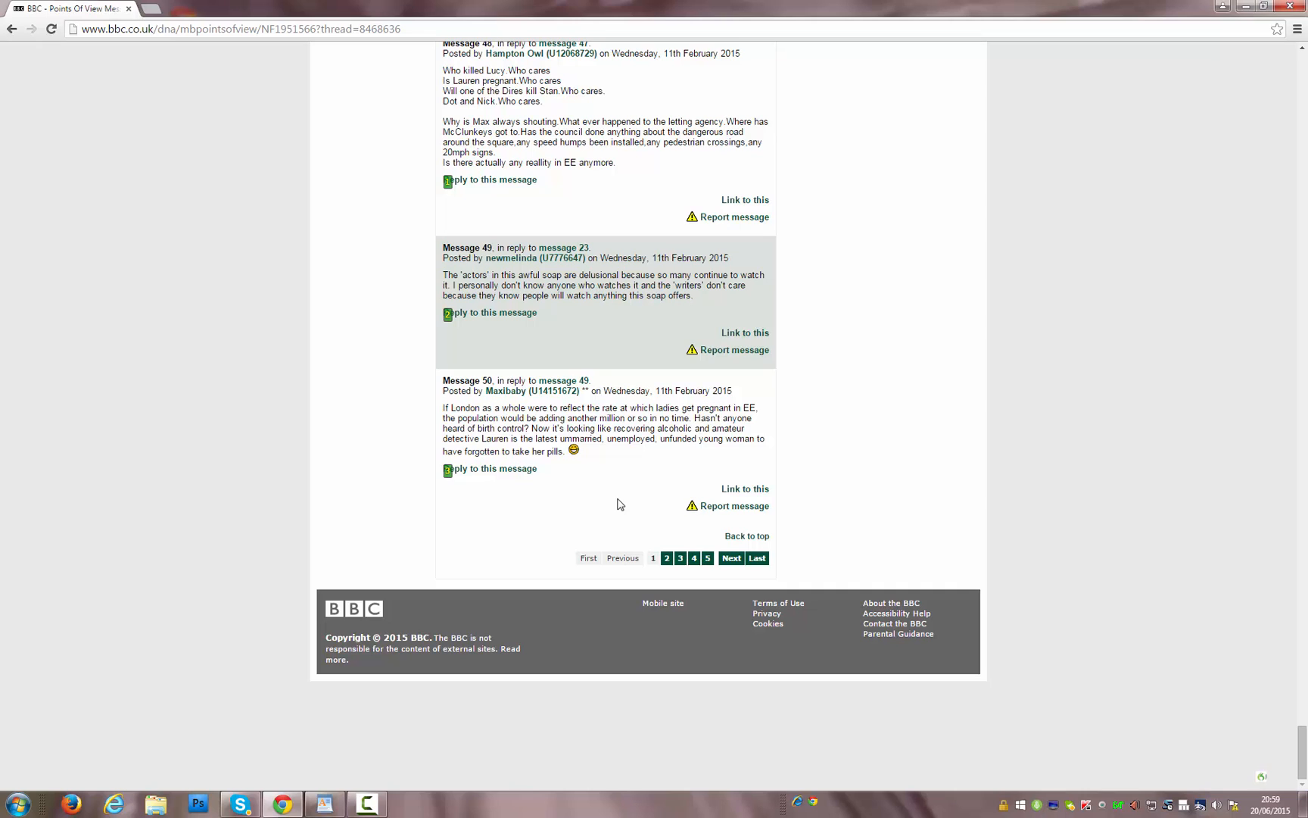
pyautogui.click(494, 468)
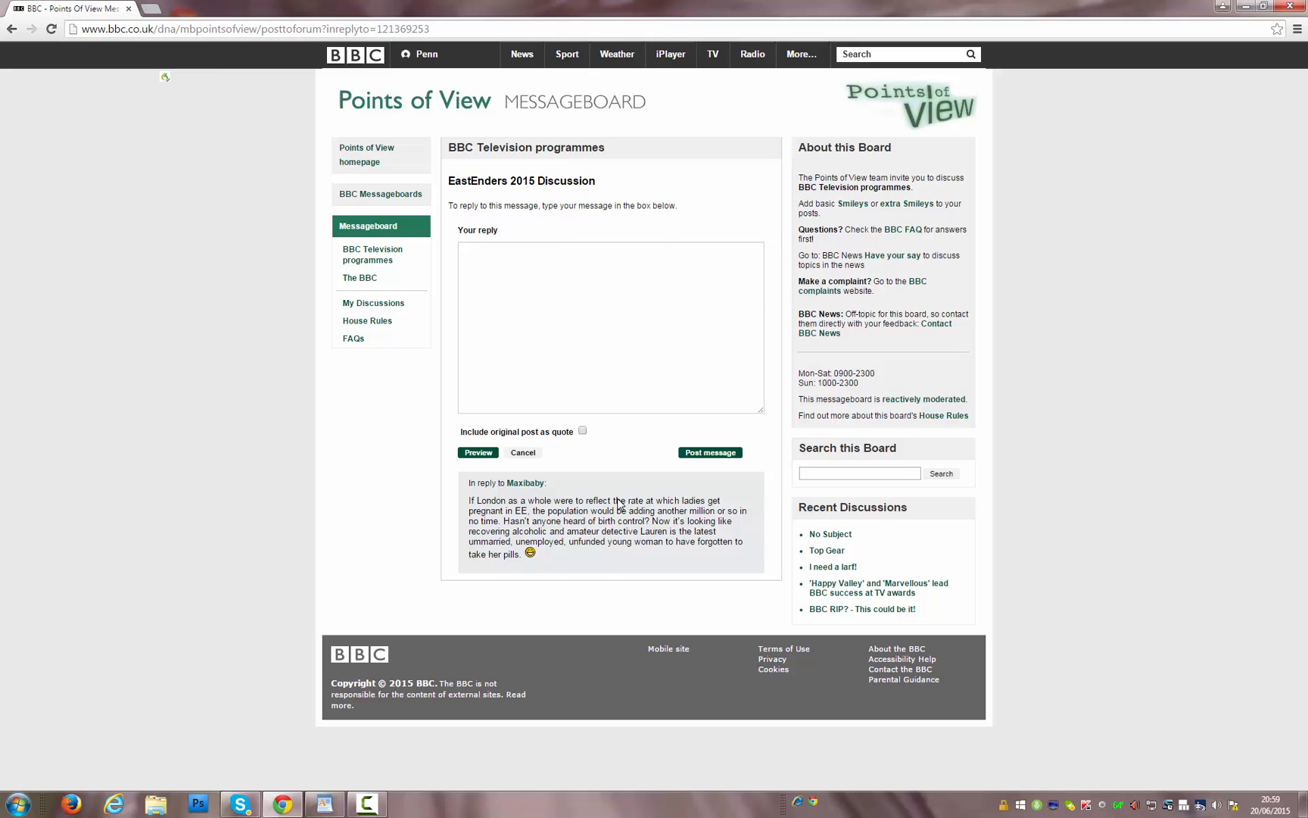
# - Dictate the multi-paragraph EastEnders comment ending on Sonia into the reply box and submit
pyautogui.click(610, 326)
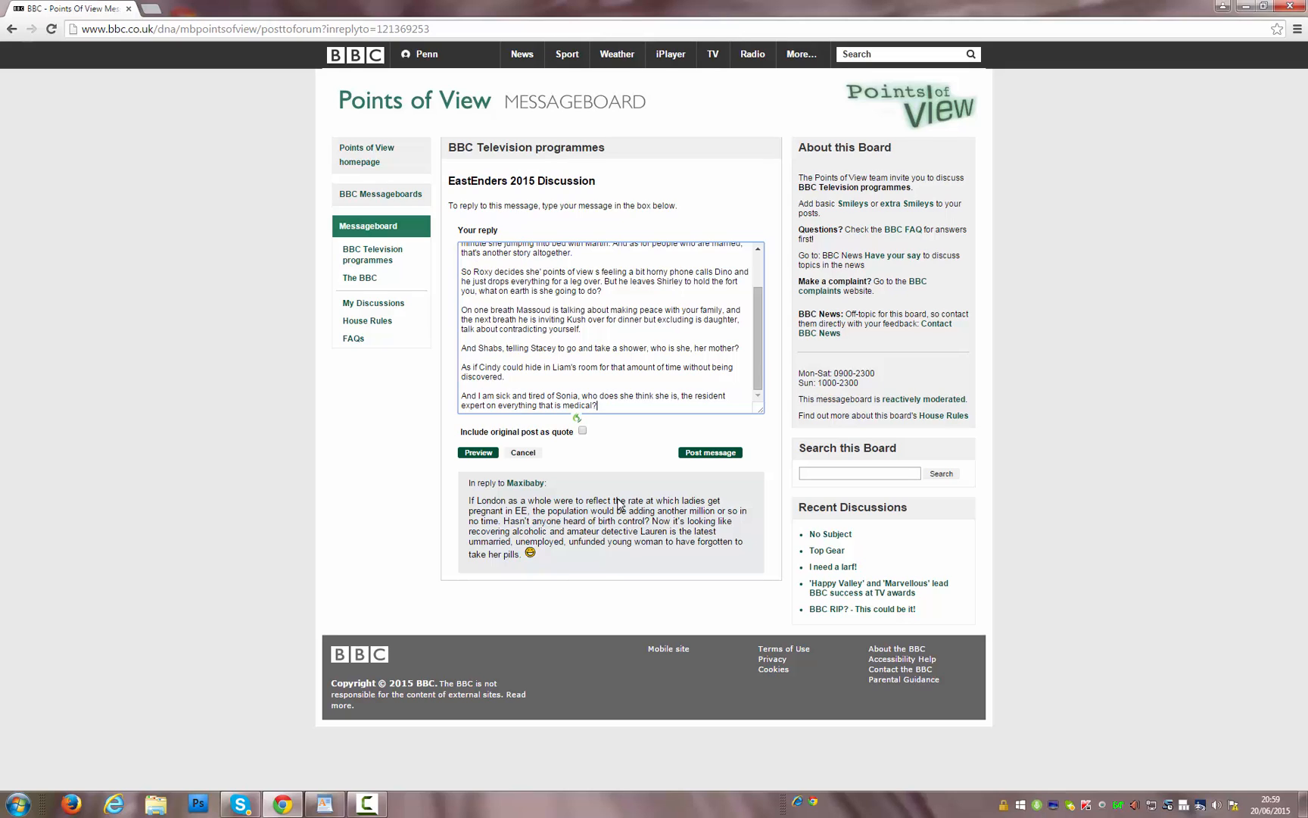
pyautogui.click(710, 452)
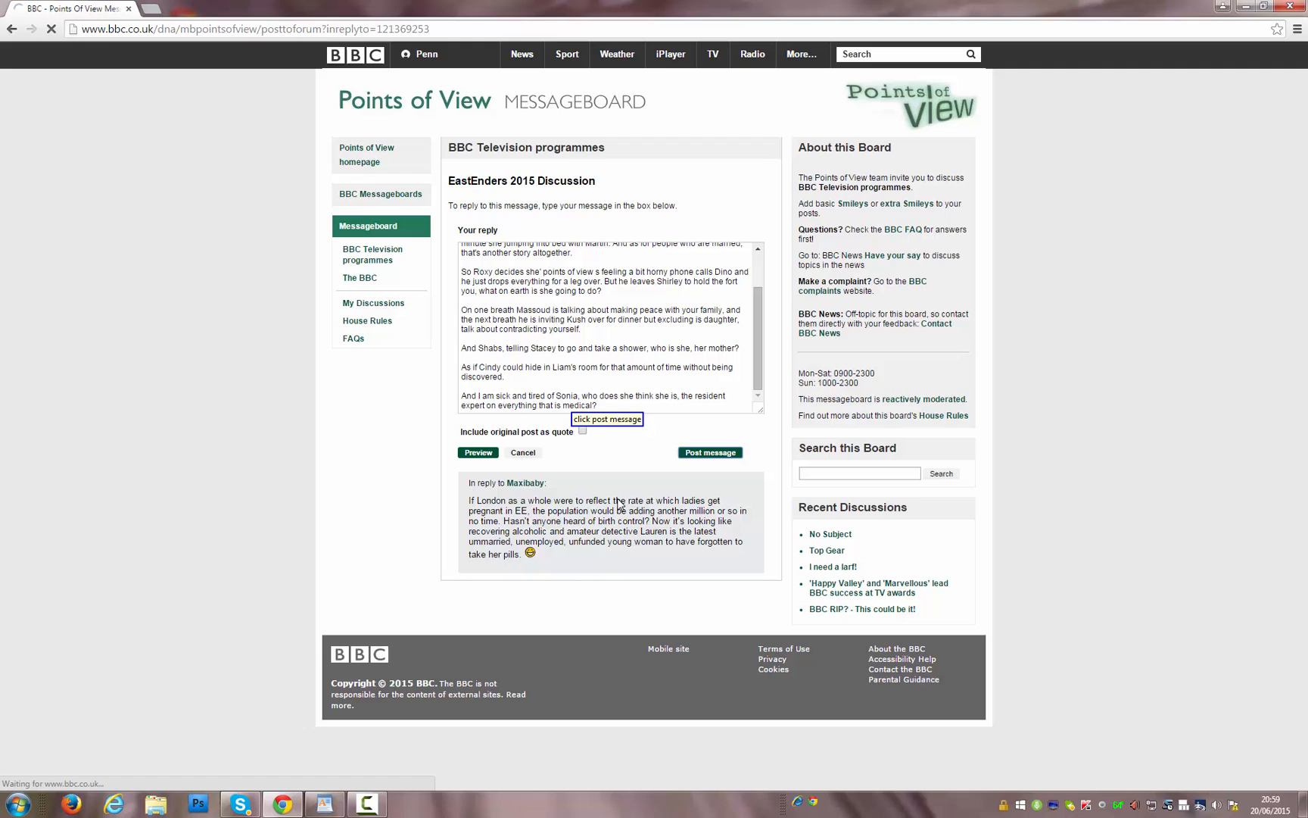
# - Post the reply so it appears as message 1806 on the thread's last page
pyautogui.click(709, 452)
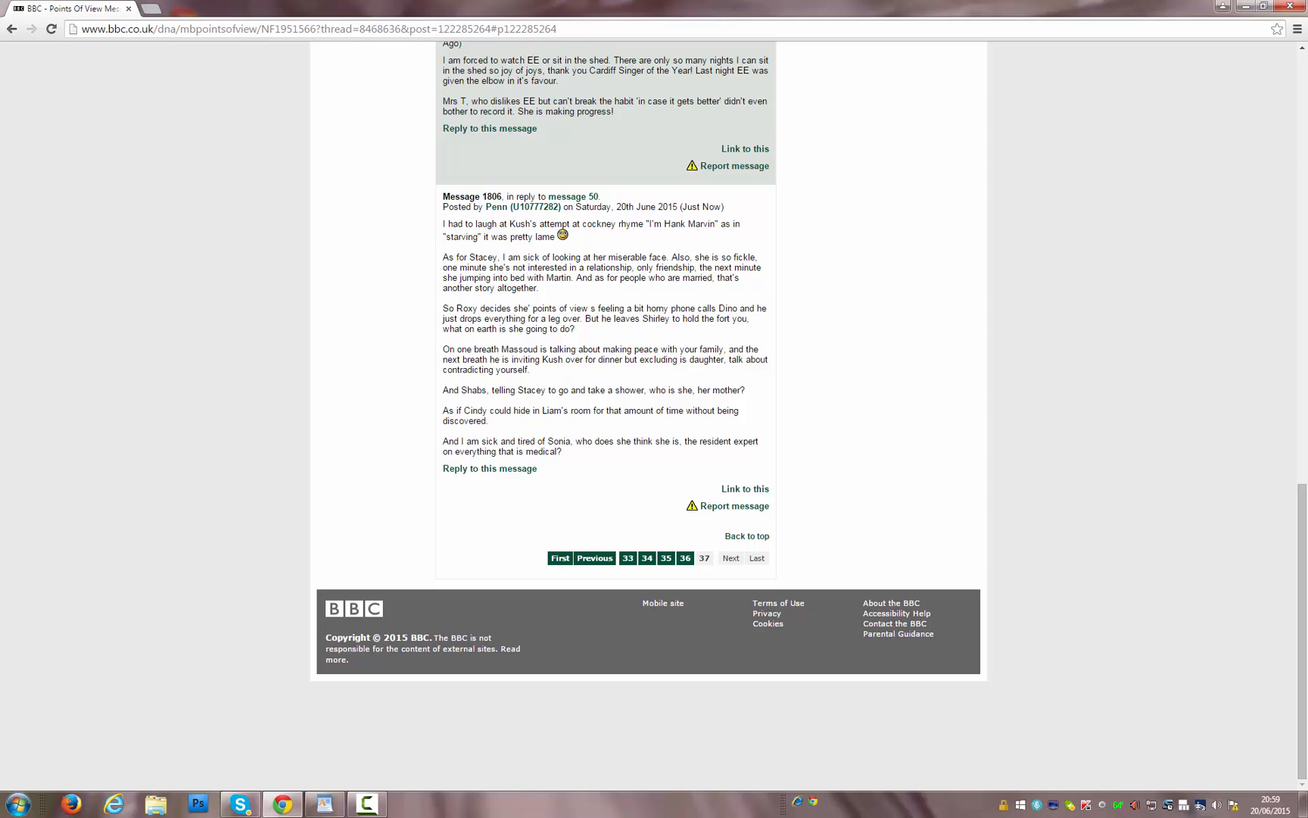
pyautogui.moveTo(57, 726)
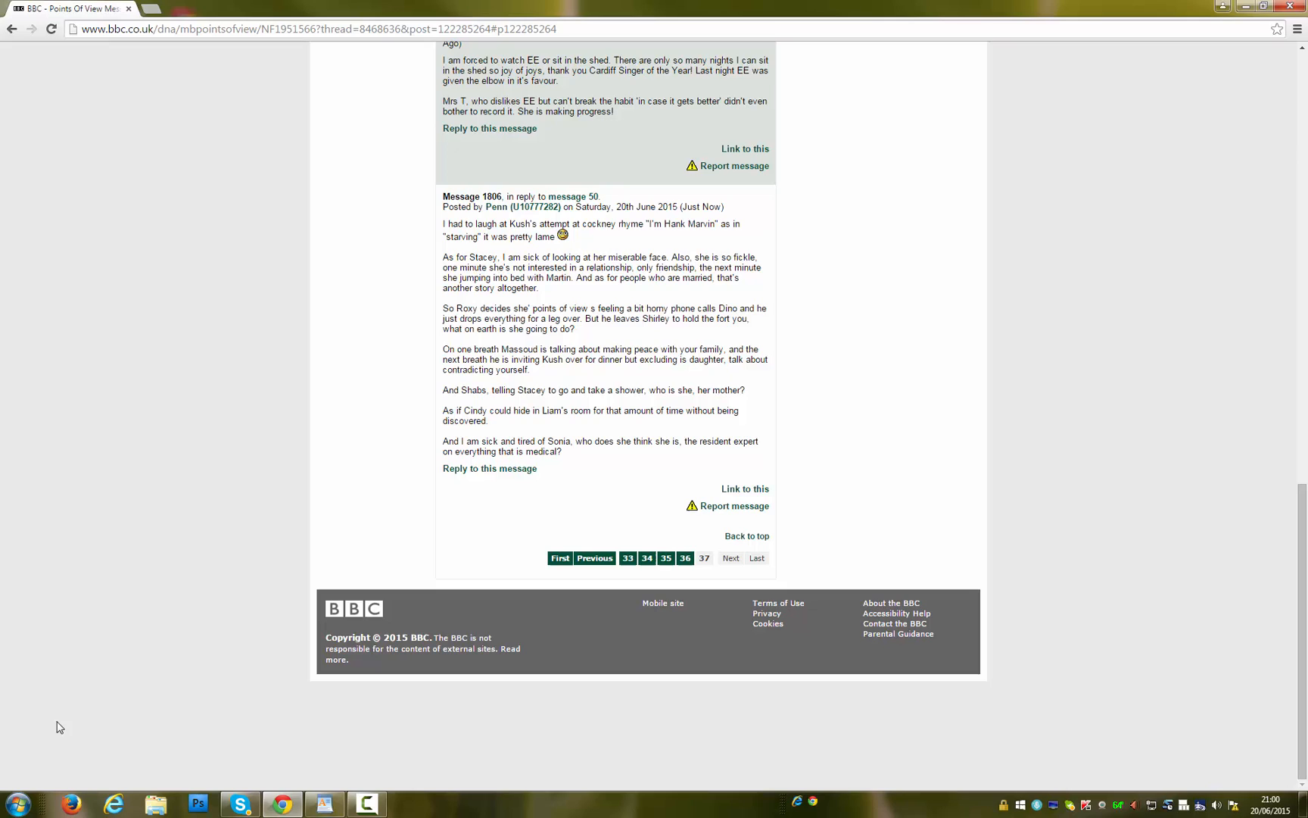